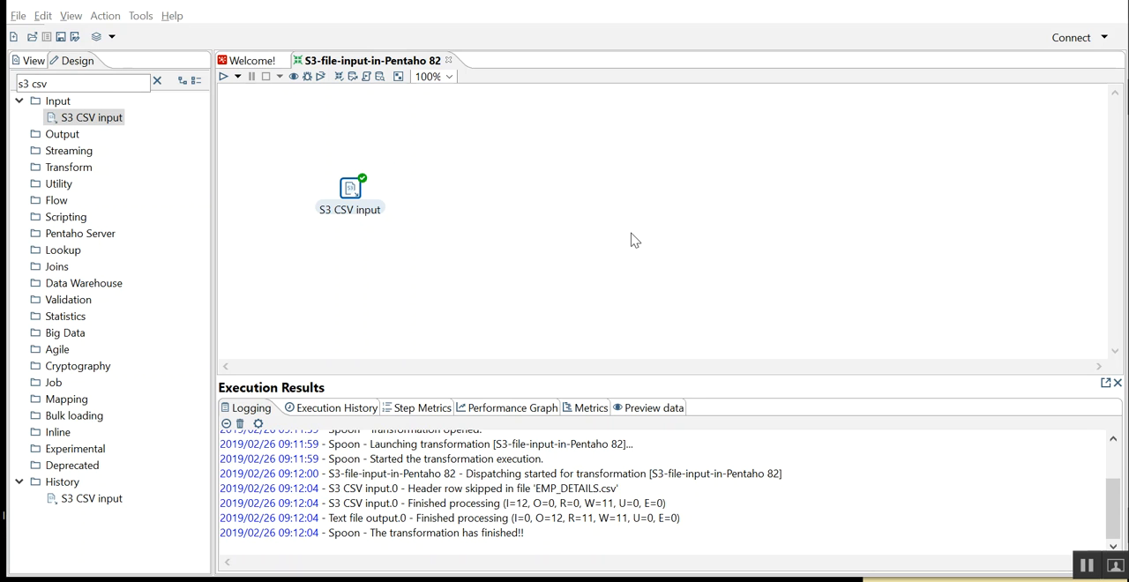
{"action": "mouse_move", "coordinate": [458, 191]}
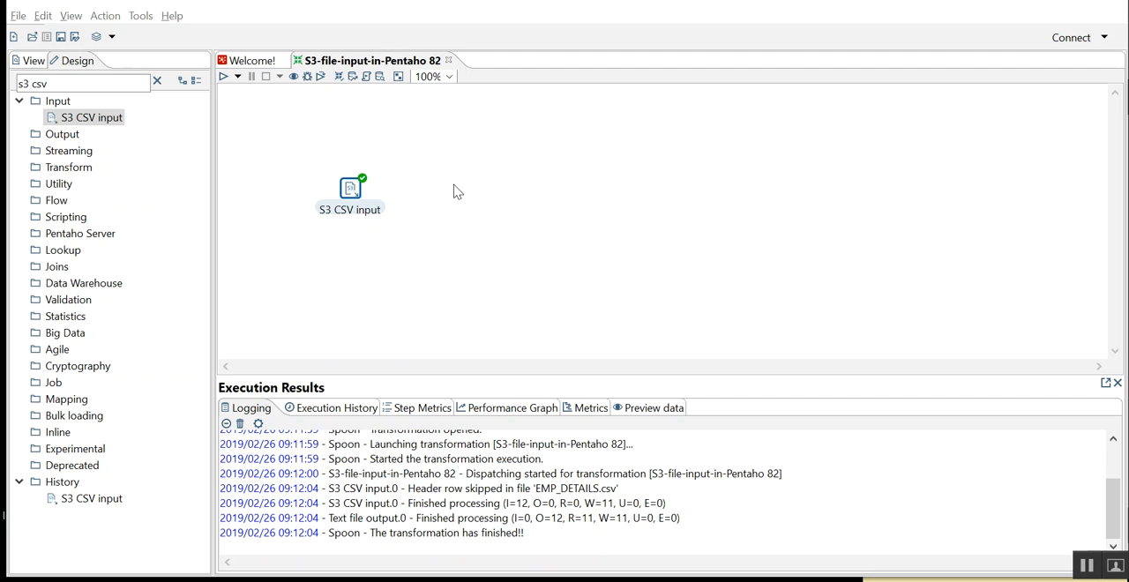
Choose s3-tech as the source bucket in the S3 CSV input step's settings
{"action": "double_click", "coordinate": [350, 187]}
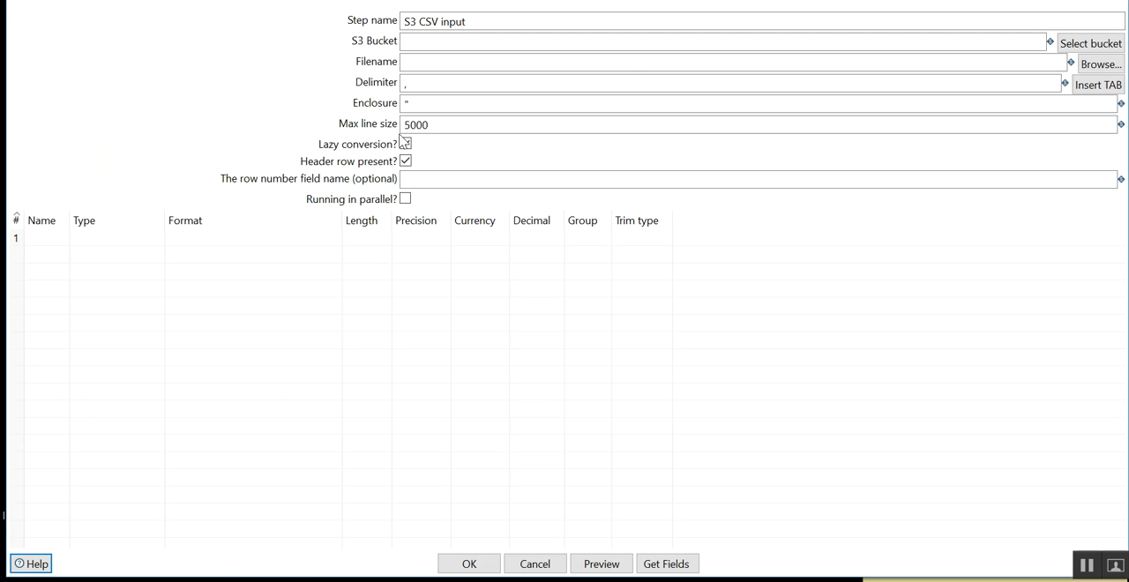
{"action": "left_click", "coordinate": [723, 41]}
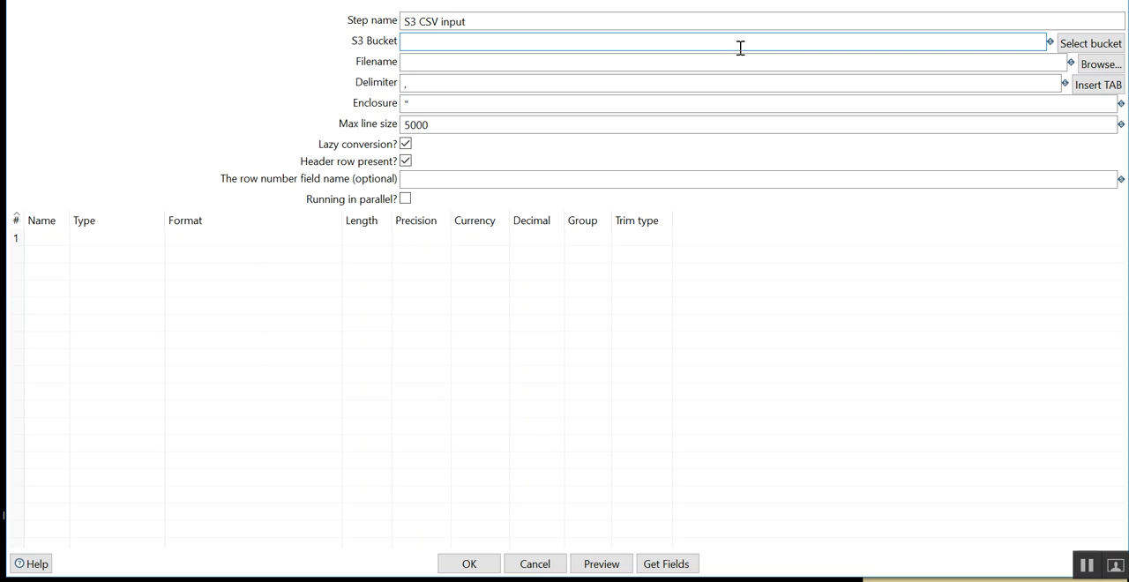
{"action": "left_click", "coordinate": [724, 41]}
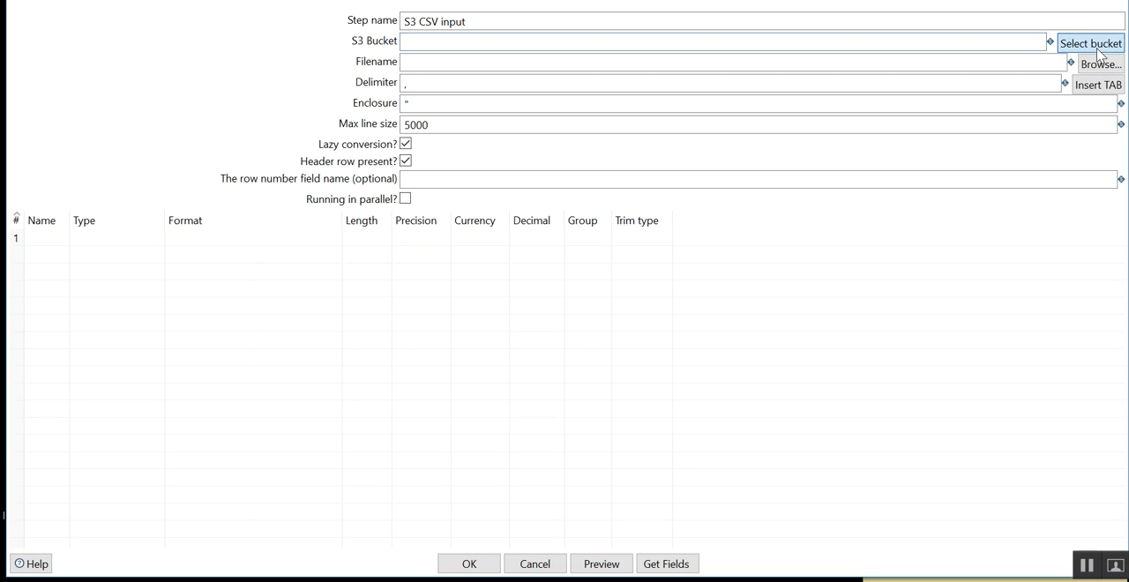
{"action": "left_click", "coordinate": [1091, 43]}
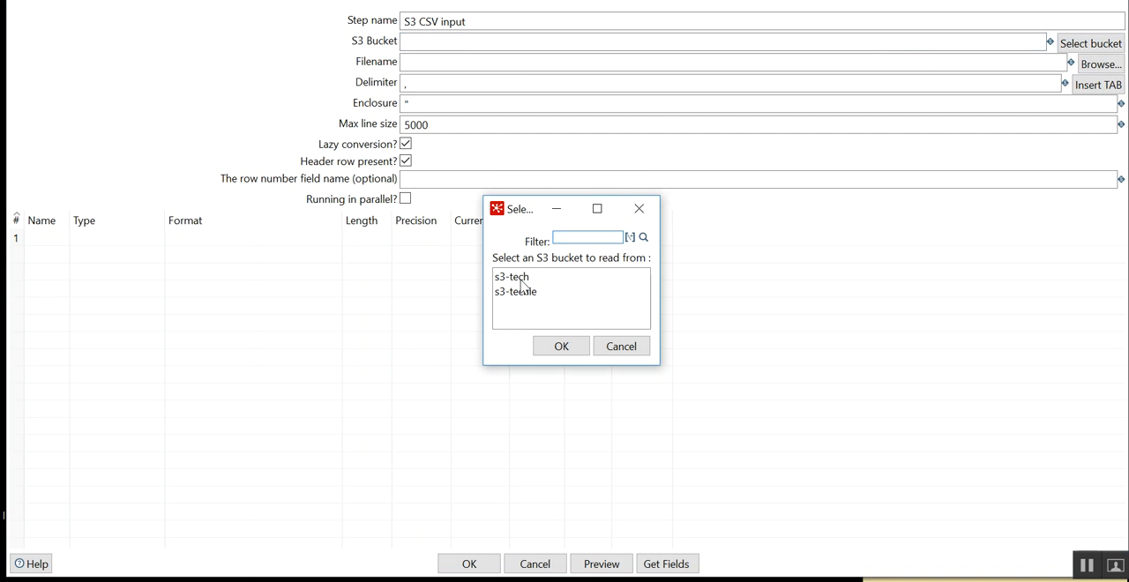
{"action": "left_click", "coordinate": [511, 276]}
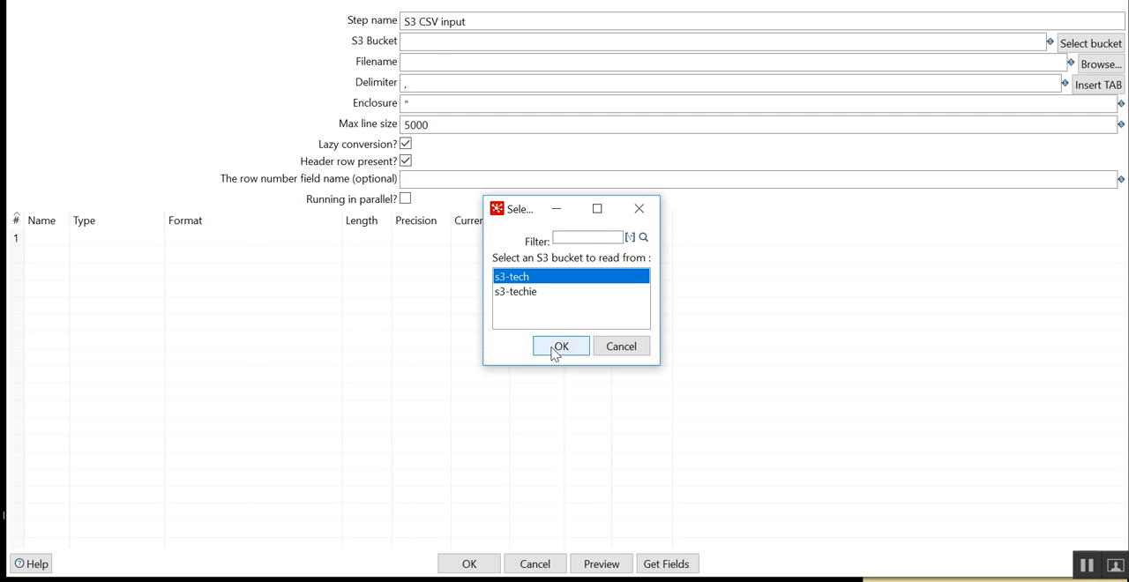
{"action": "left_click", "coordinate": [560, 346]}
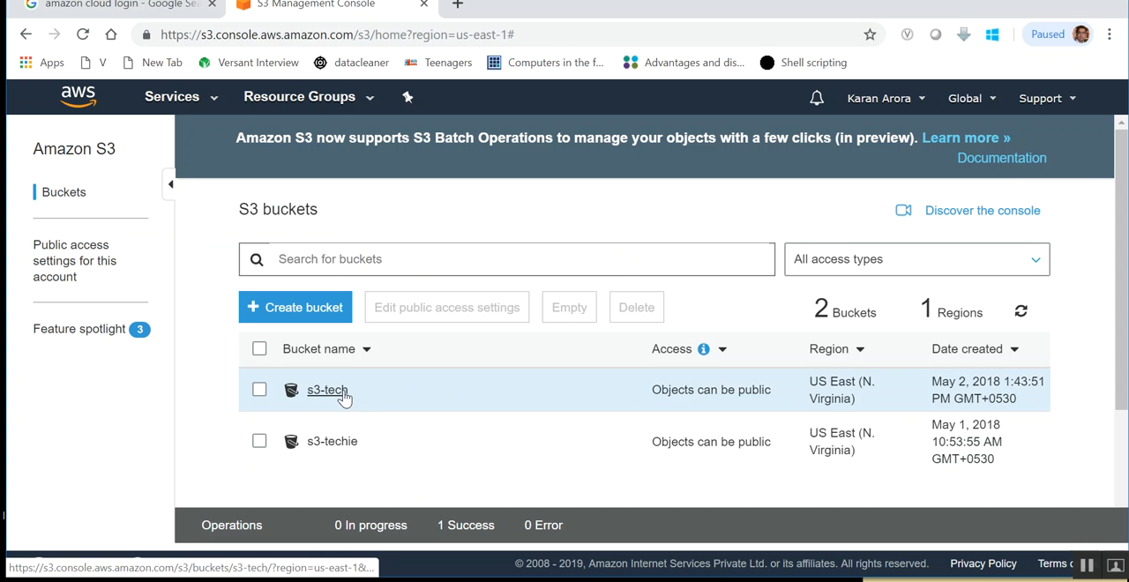
{"action": "left_click", "coordinate": [327, 390]}
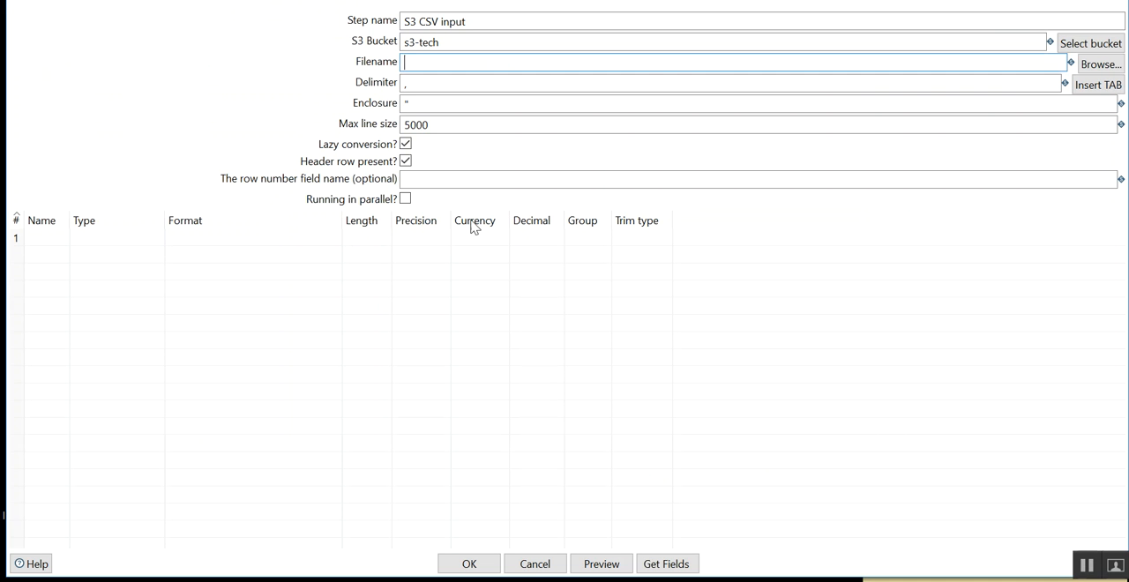
Set the filename to EMP_DETAILS.csv with ';' as the delimiter
{"action": "type", "text": "EMP"}
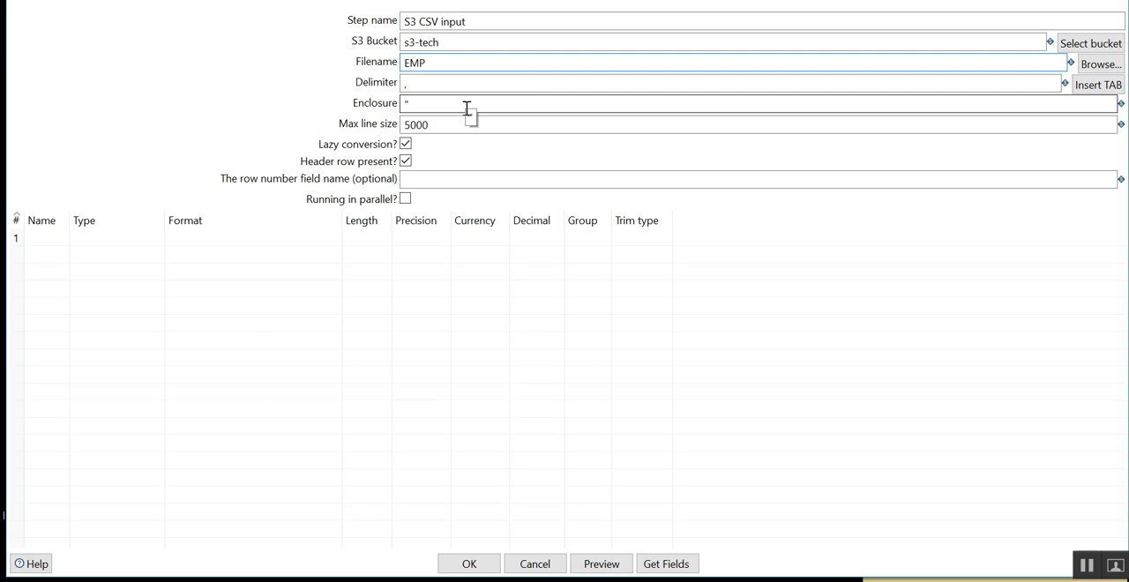
{"action": "type", "text": "_DETAILS"}
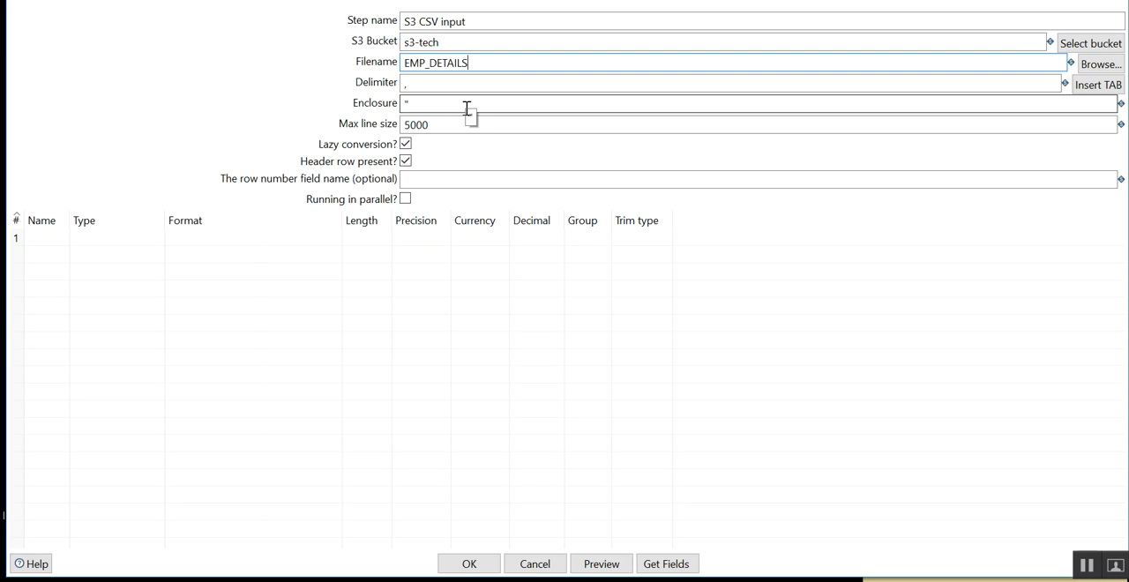
{"action": "type", "text": ".csv"}
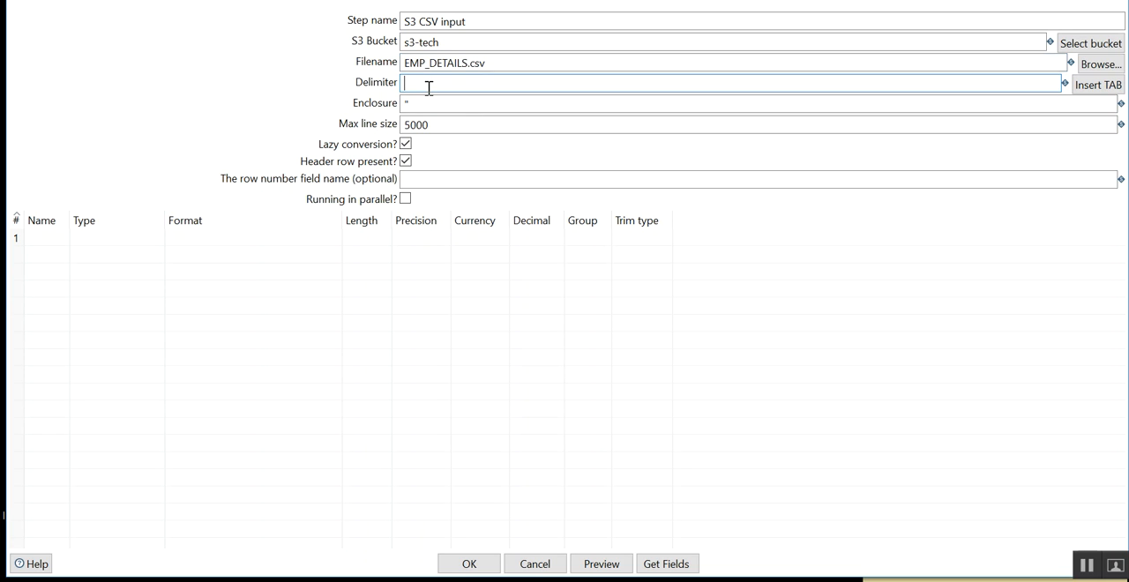
{"action": "type", "text": ";"}
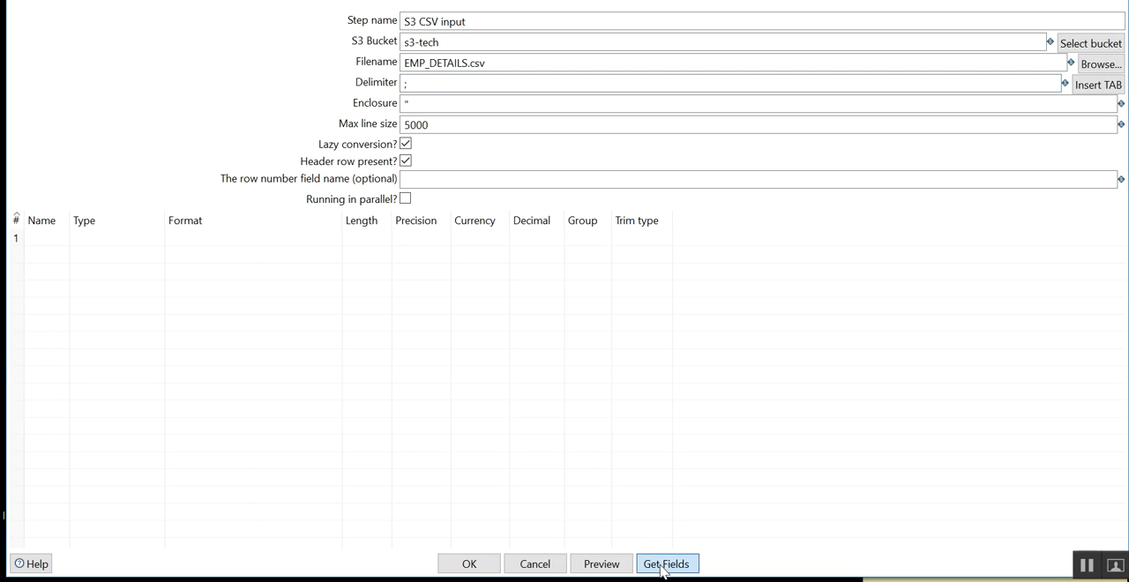
Detect the file's five fields from a 100-line sample and save the step
{"action": "left_click", "coordinate": [666, 564]}
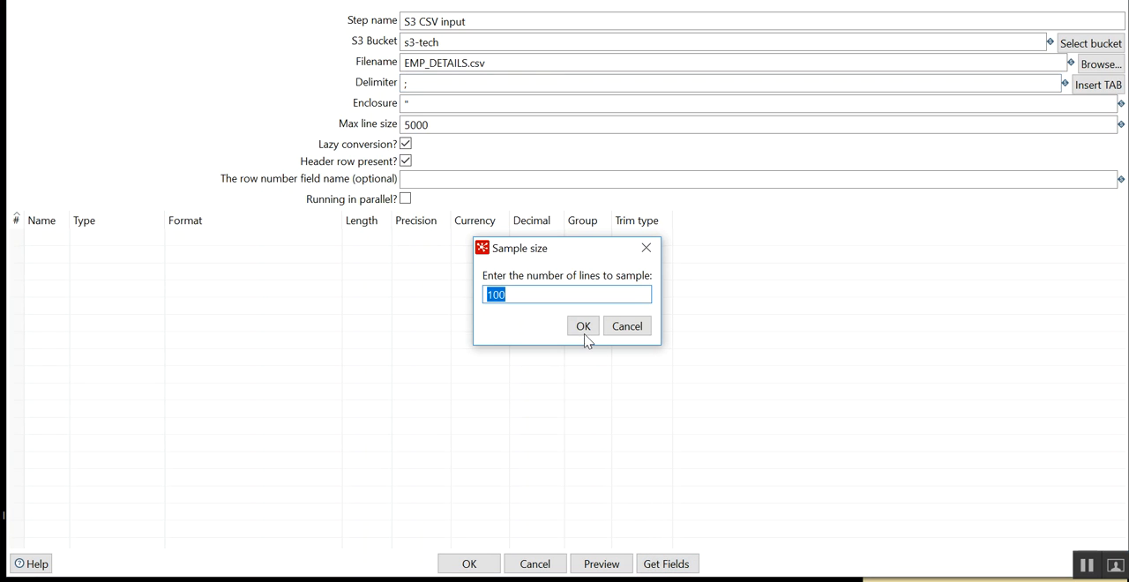
{"action": "left_click", "coordinate": [583, 326]}
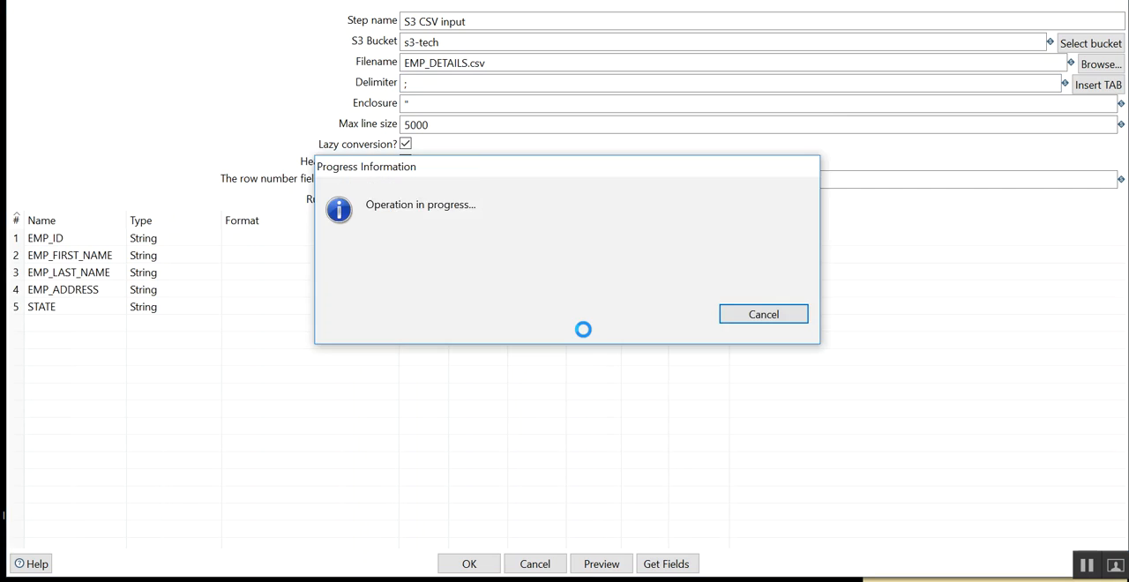
{"action": "left_click", "coordinate": [667, 564]}
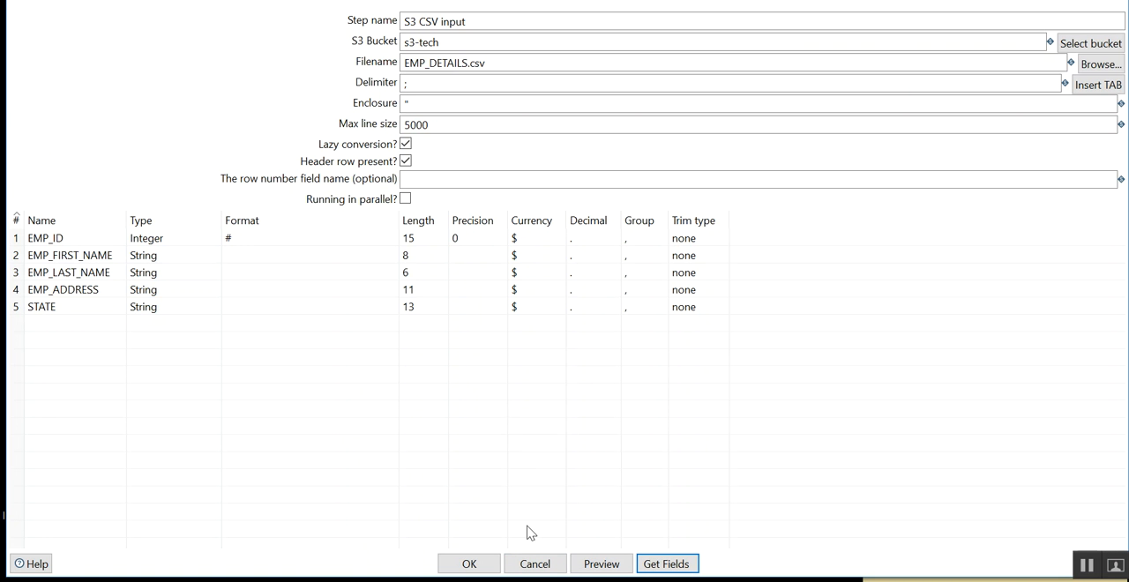
{"action": "left_click", "coordinate": [468, 564]}
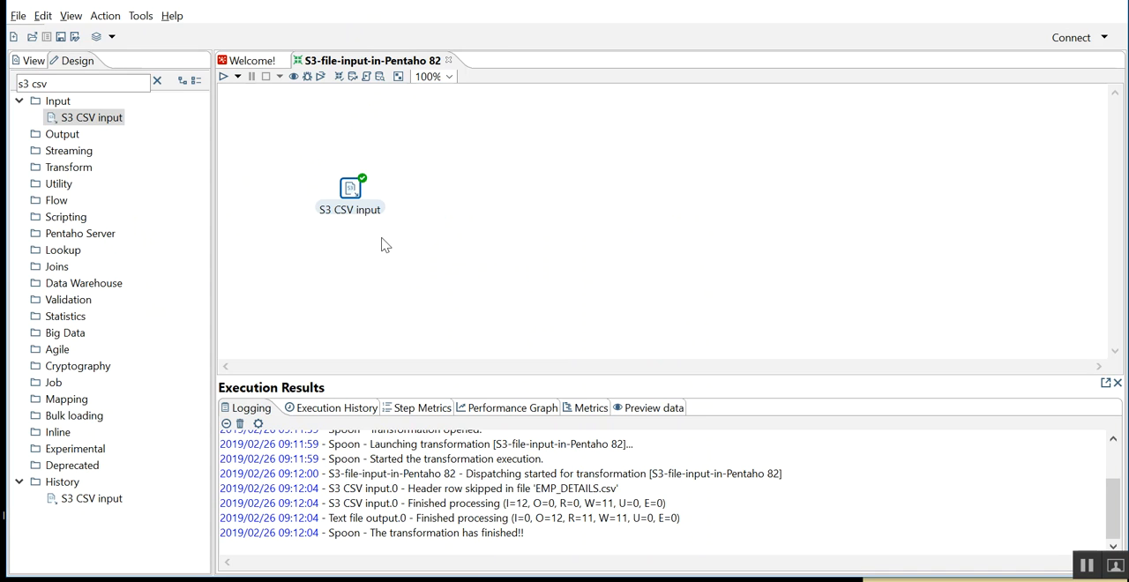
{"action": "double_click", "coordinate": [349, 192]}
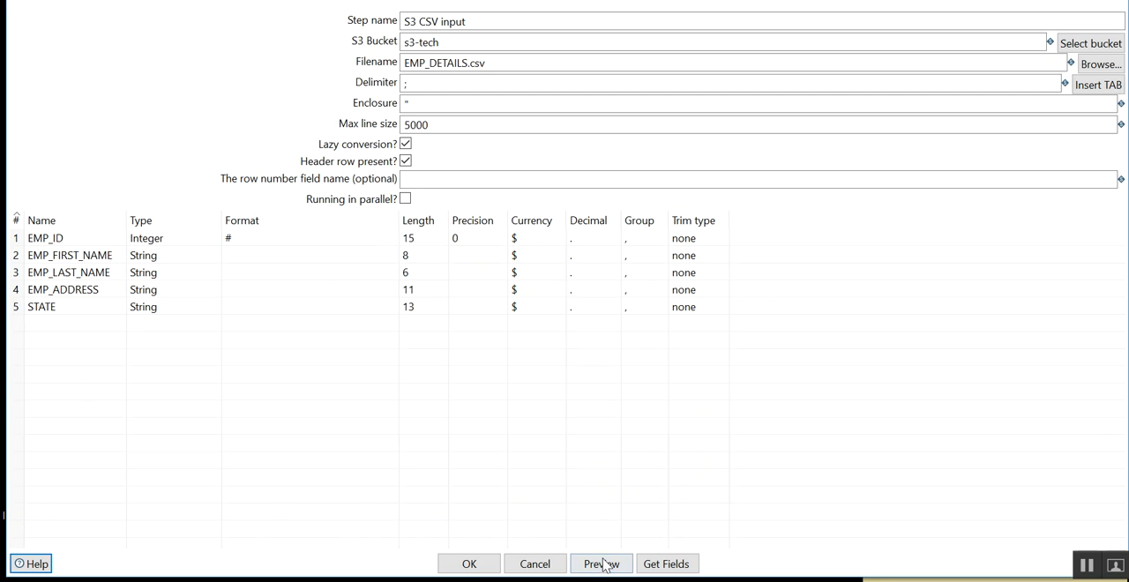
{"action": "left_click", "coordinate": [601, 563]}
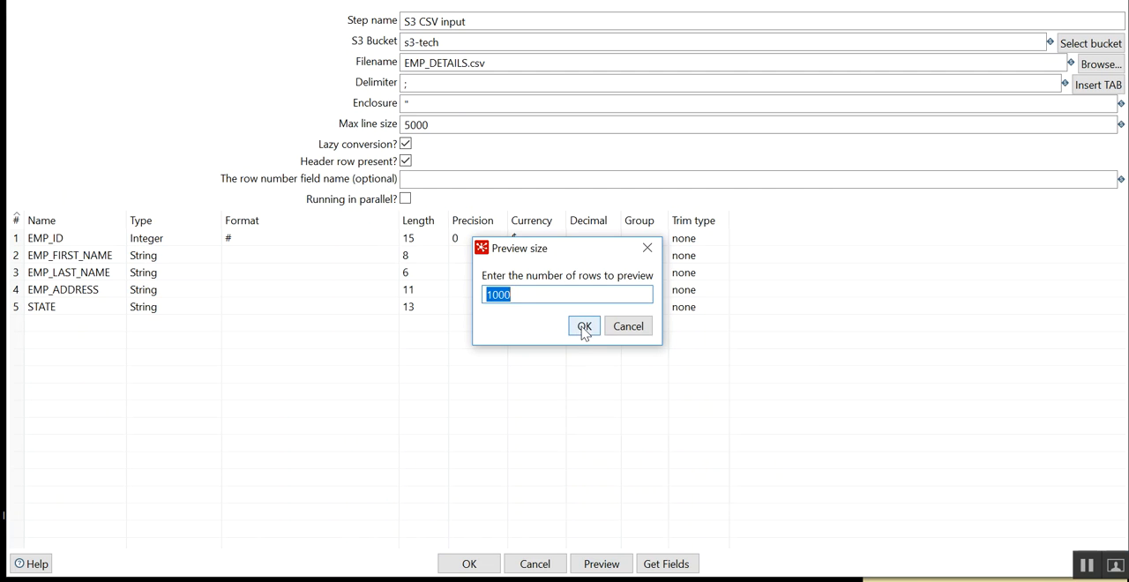
{"action": "left_click", "coordinate": [584, 326]}
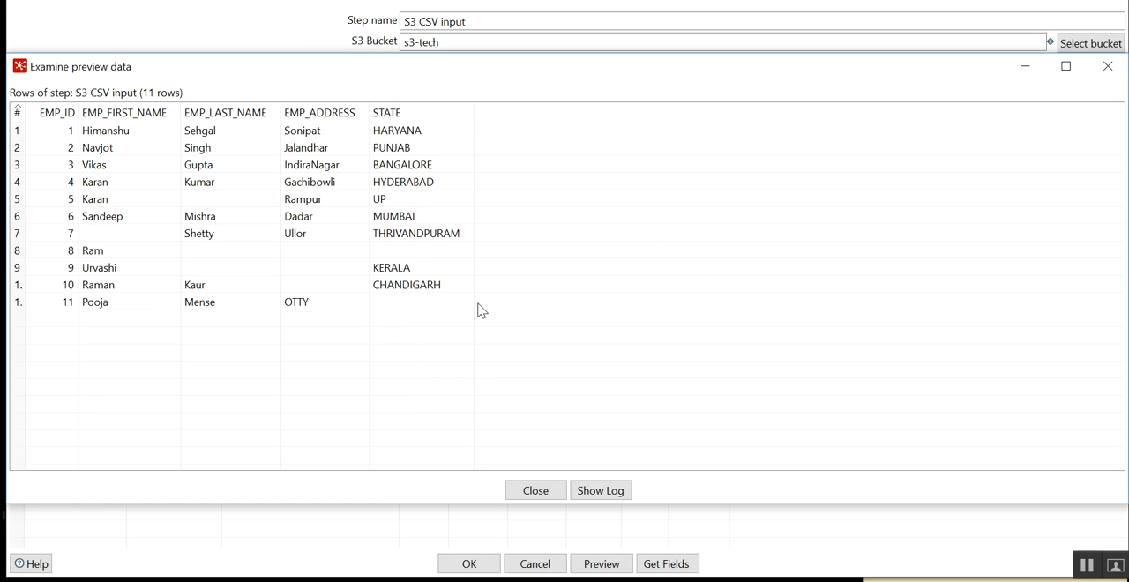
{"action": "mouse_move", "coordinate": [499, 361]}
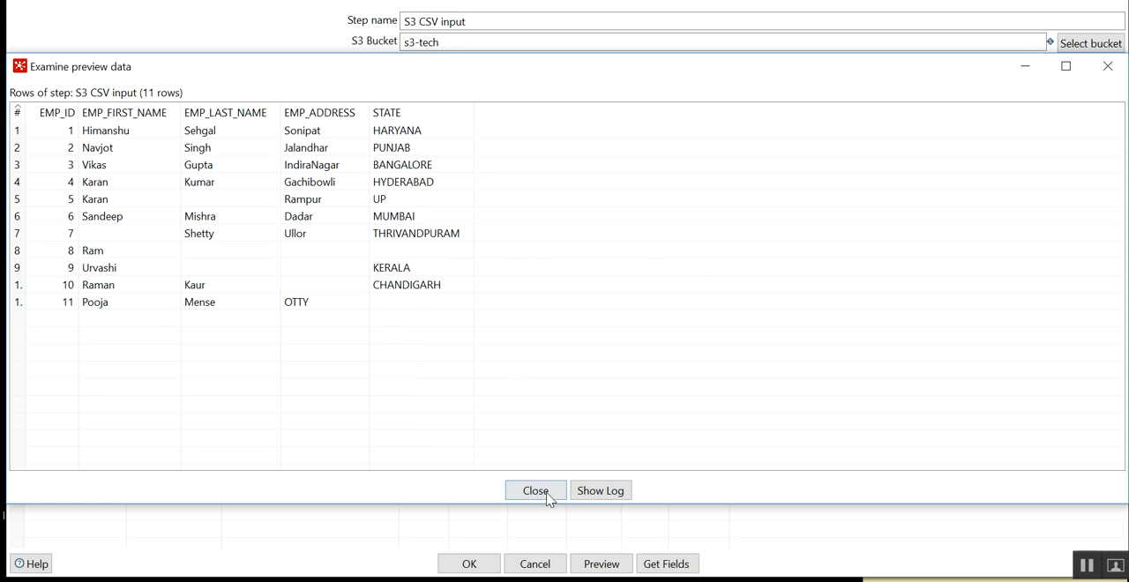
{"action": "left_click", "coordinate": [535, 491]}
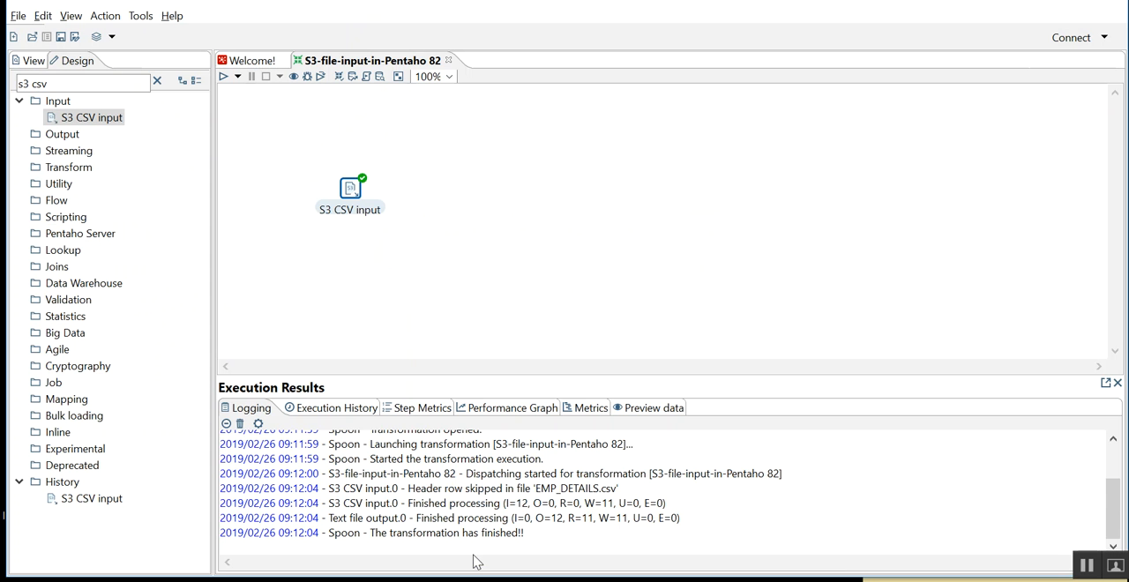
Place a Text file output step on the canvas and hop S3 CSV input into it
{"action": "left_click", "coordinate": [79, 83]}
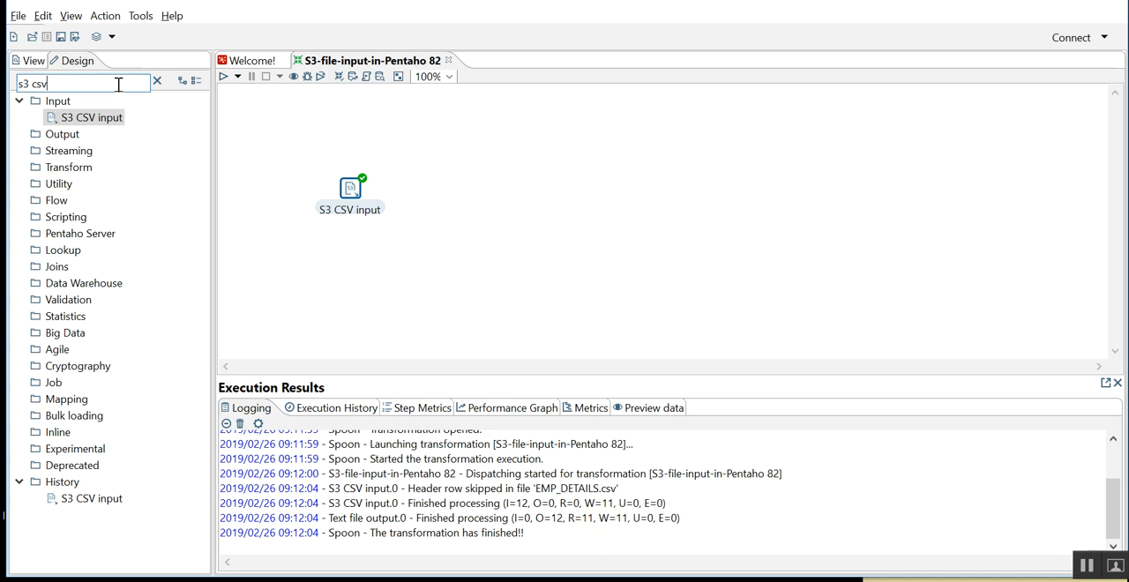
{"action": "type", "text": "text file"}
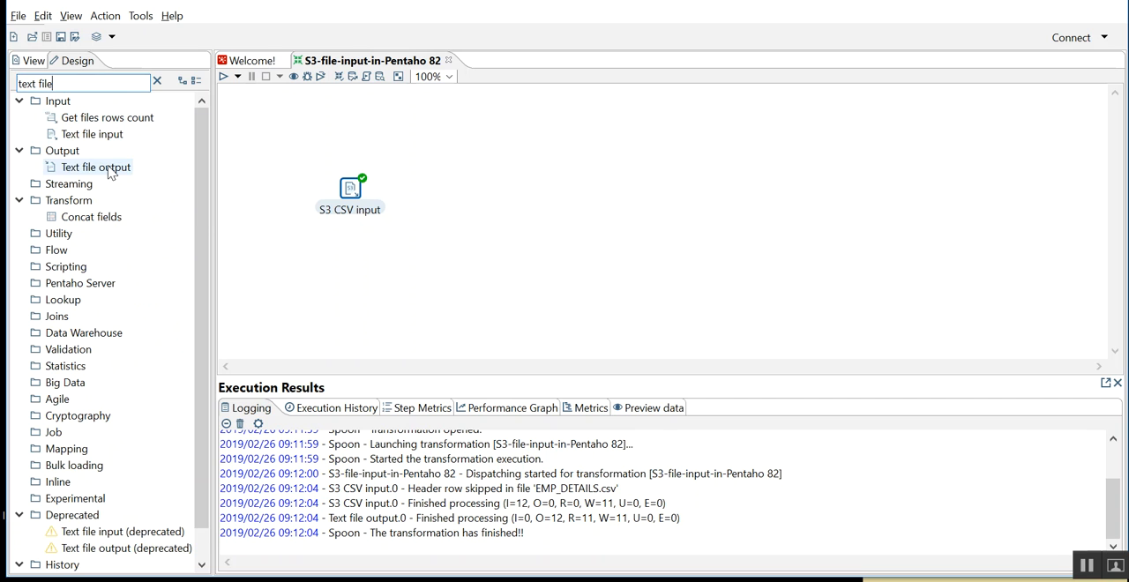
{"action": "left_click_drag", "start_coordinate": [95, 167], "coordinate": [510, 197]}
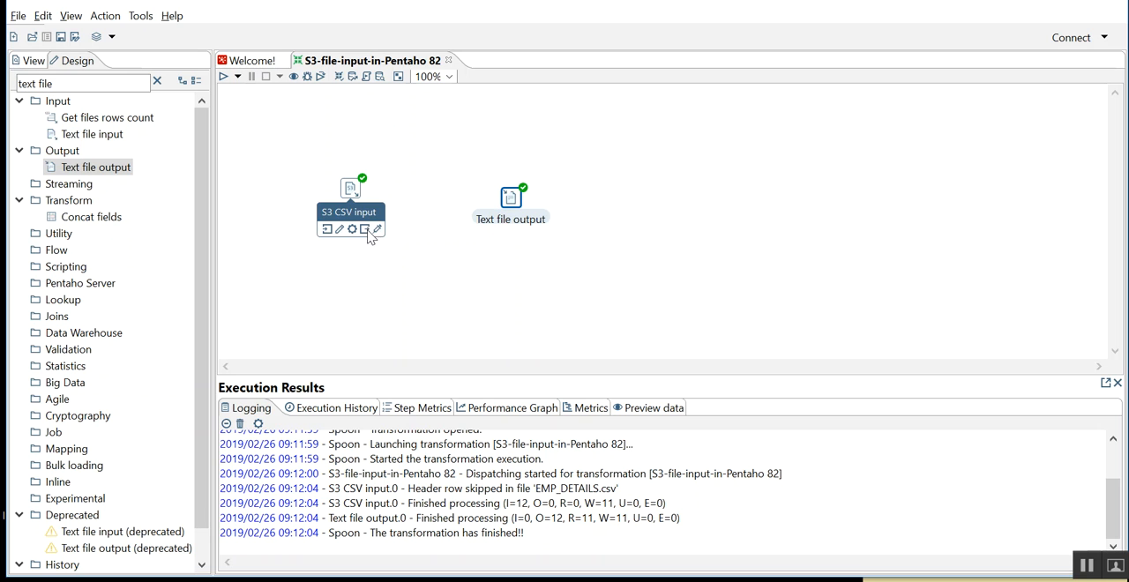
{"action": "left_click_drag", "start_coordinate": [351, 188], "coordinate": [511, 197]}
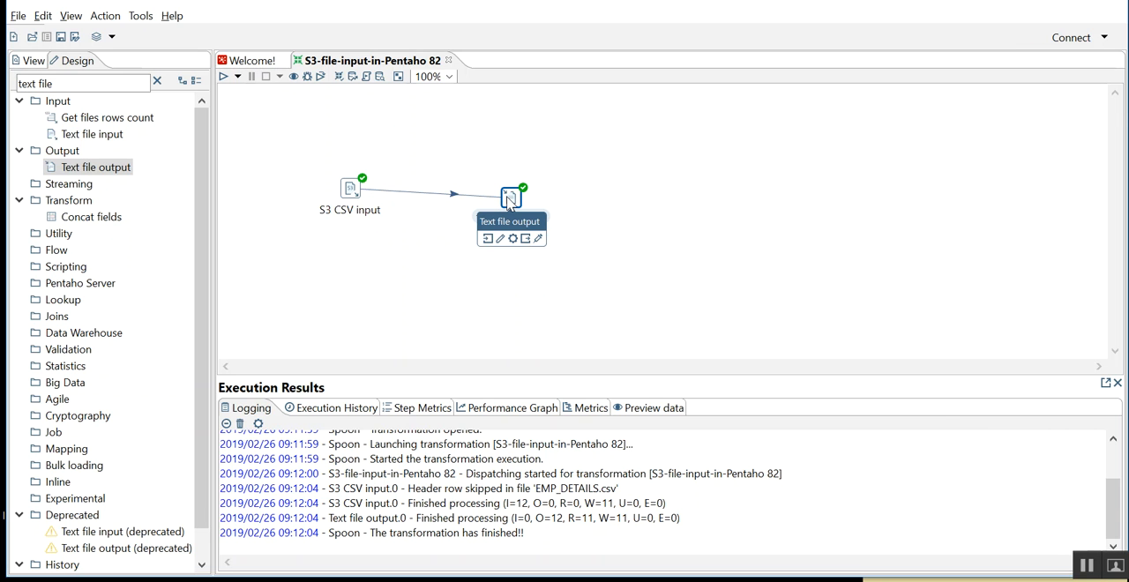
Set the Text file output's location to the data-integration folder with extension csv
{"action": "double_click", "coordinate": [510, 194]}
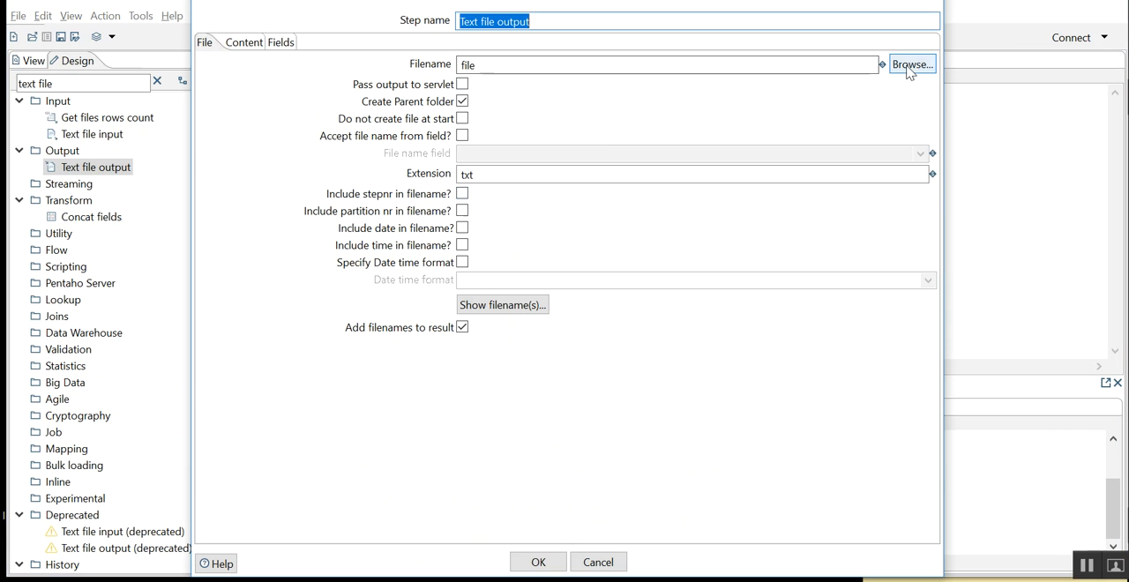
{"action": "left_click", "coordinate": [913, 63]}
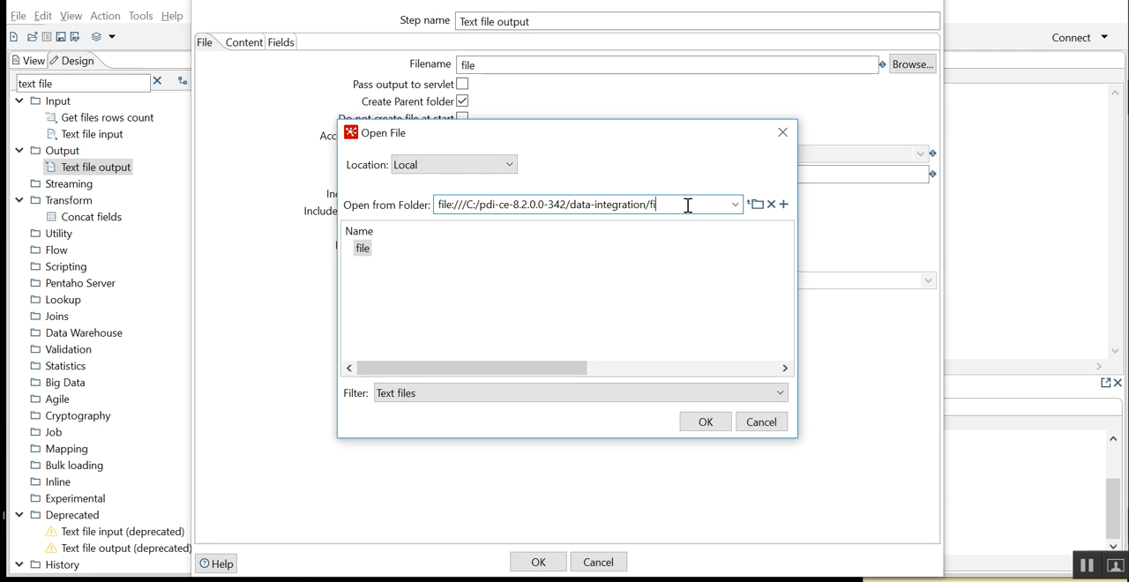
{"action": "type", "text": "s3-file"}
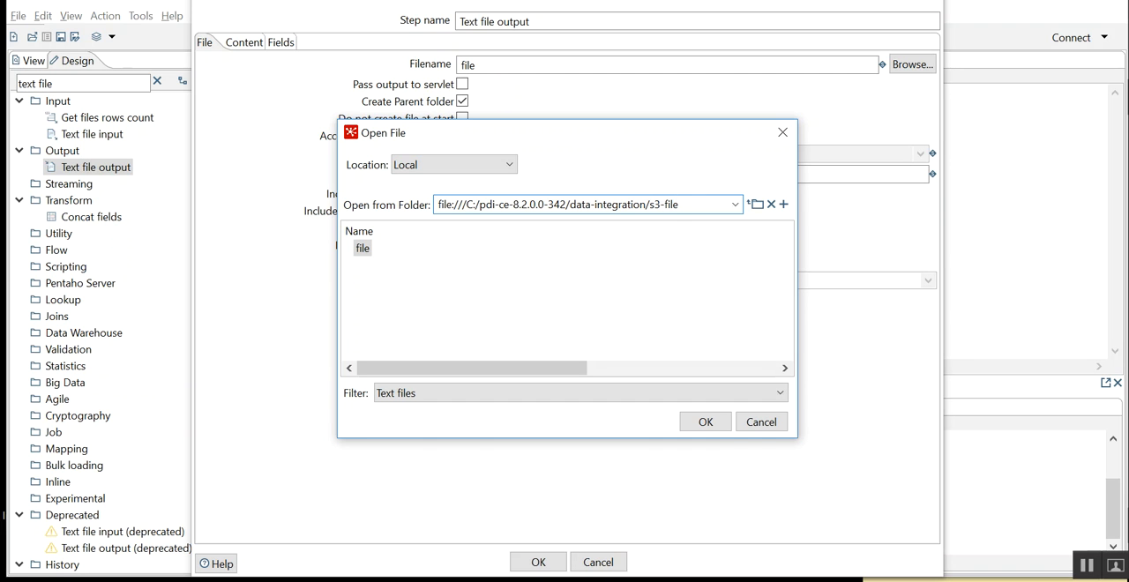
{"action": "left_click", "coordinate": [705, 421]}
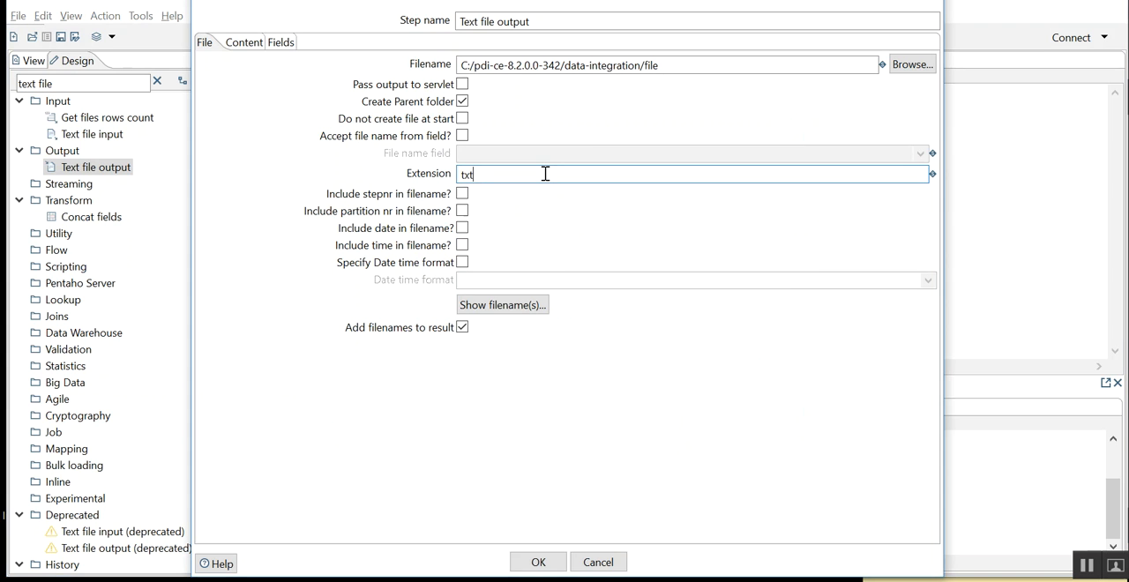
{"action": "type", "text": "csv"}
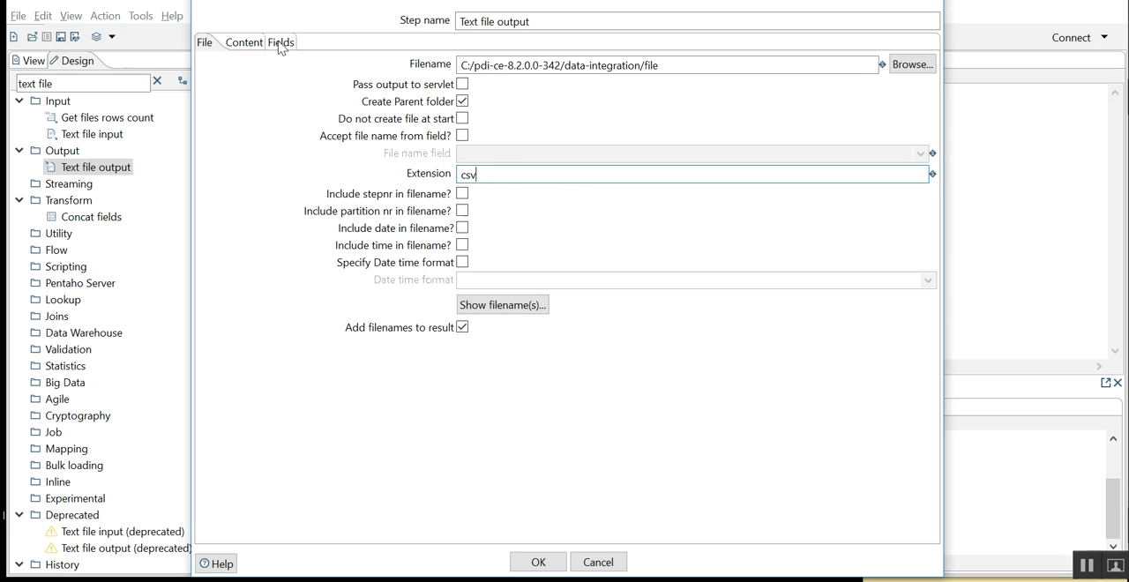
Set the output's field separator to ',' and save the step
{"action": "left_click", "coordinate": [281, 42]}
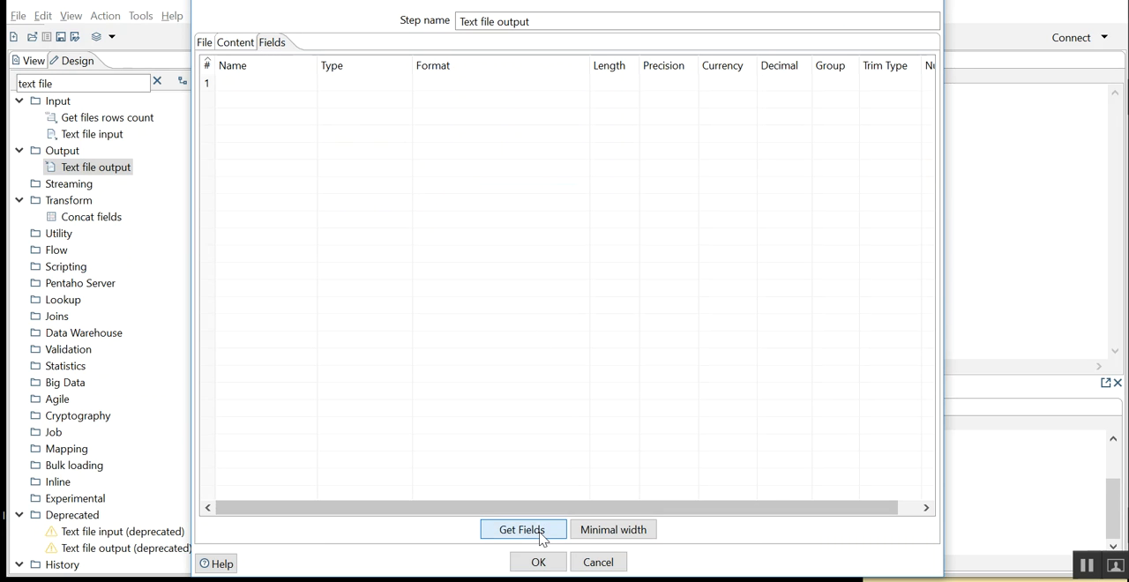
{"action": "left_click", "coordinate": [235, 41]}
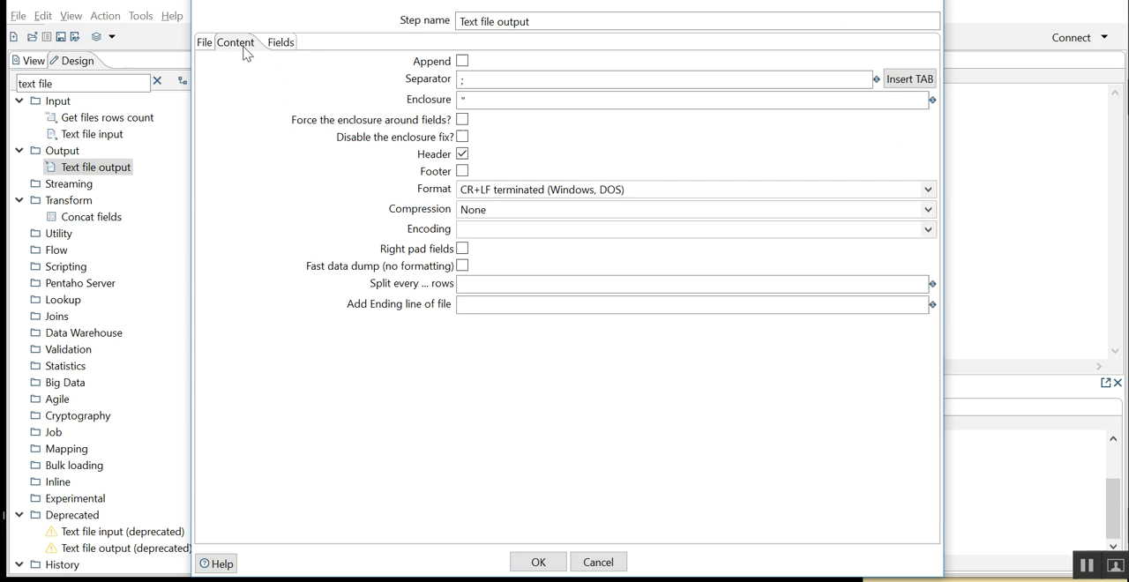
{"action": "left_click", "coordinate": [661, 80]}
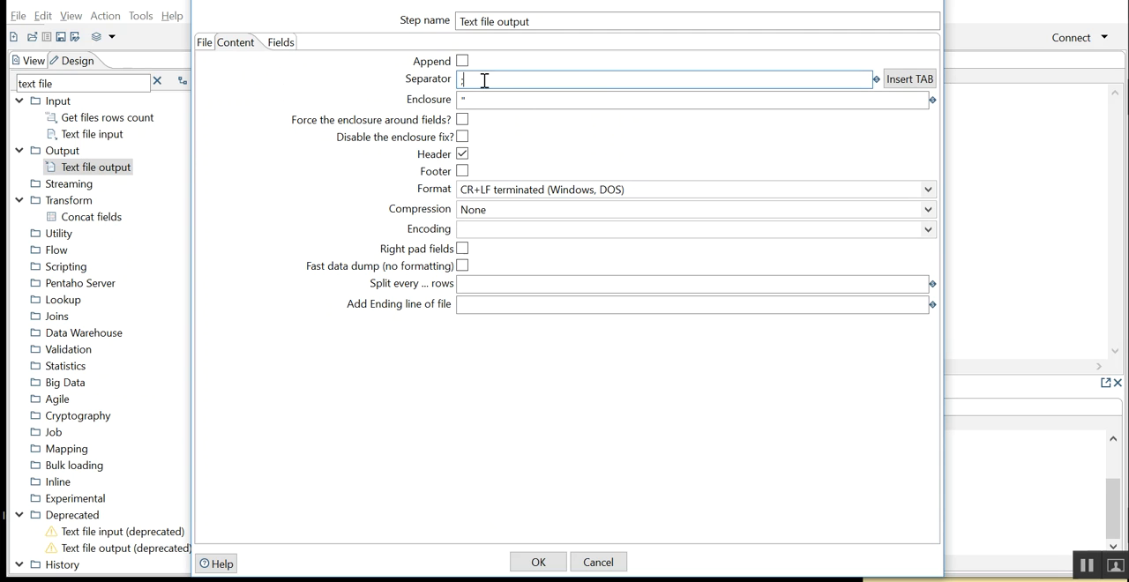
{"action": "type", "text": ","}
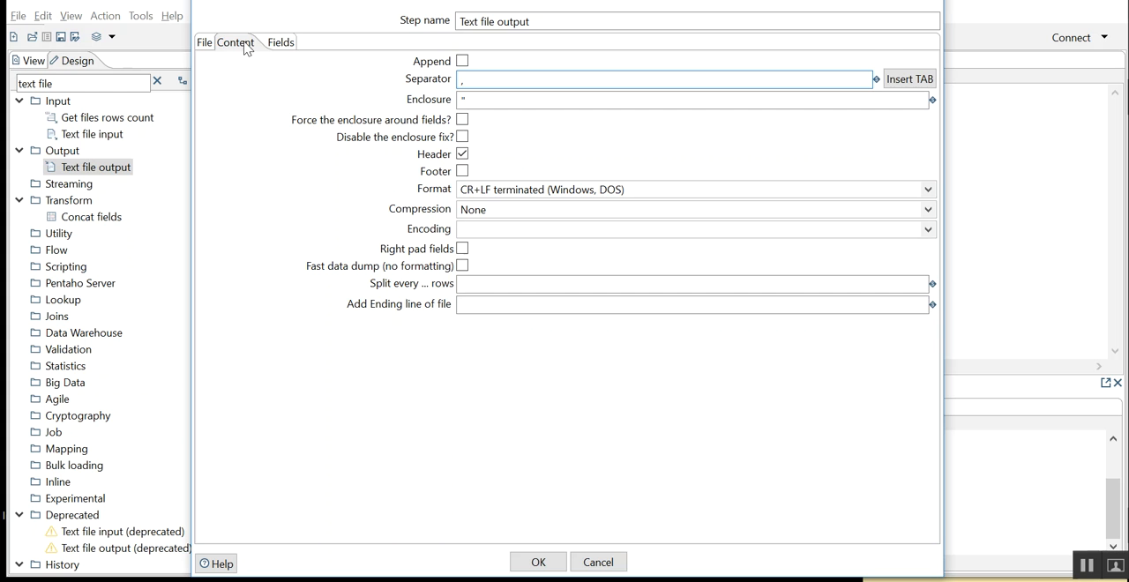
{"action": "left_click", "coordinate": [204, 41]}
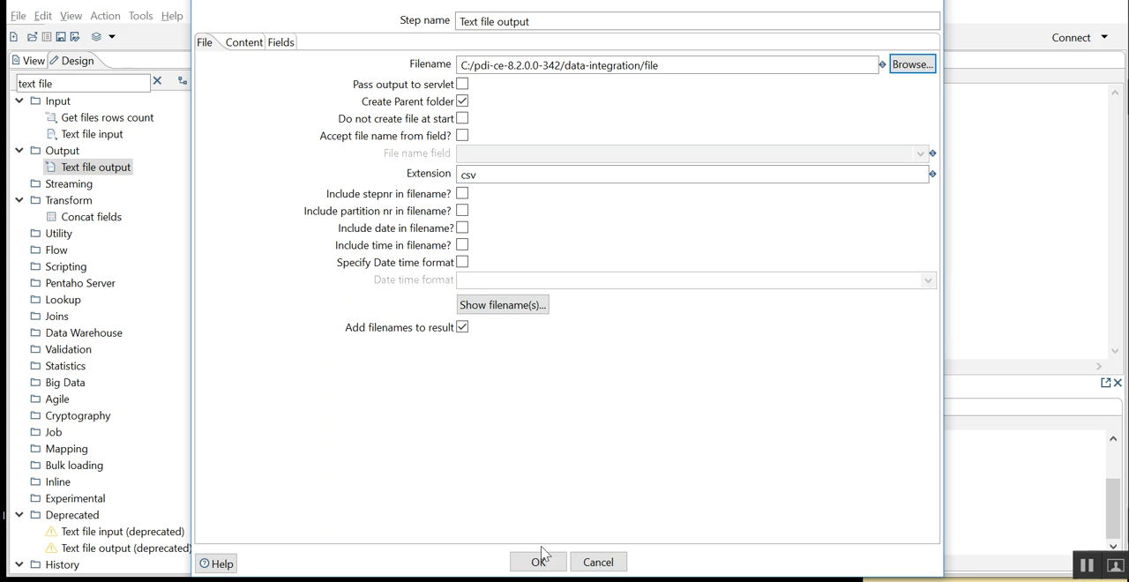
{"action": "left_click", "coordinate": [539, 562]}
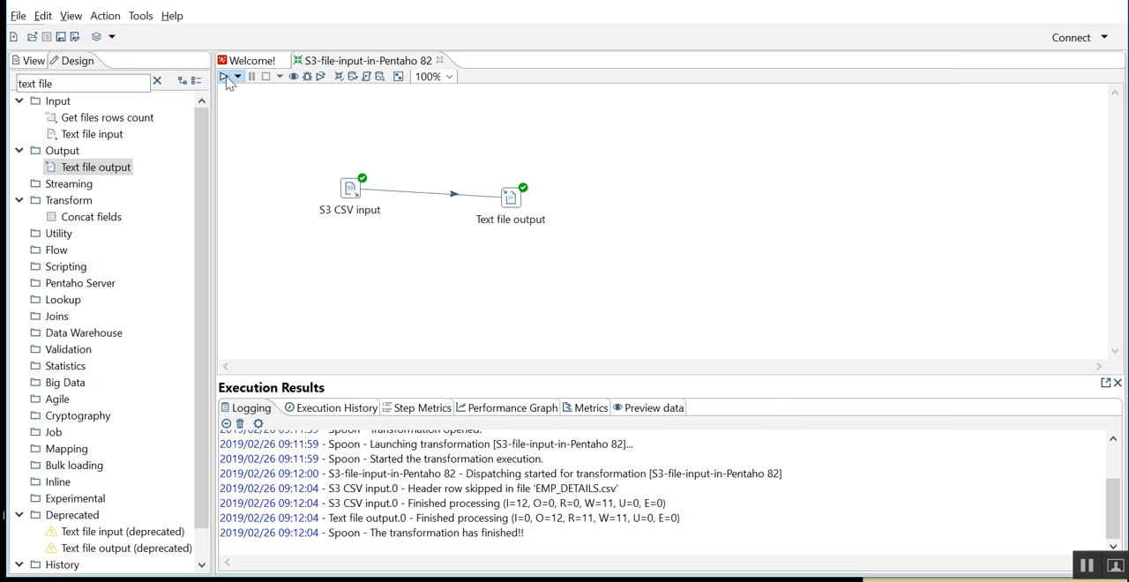
Run the transformation with the default run options
{"action": "left_click", "coordinate": [226, 76]}
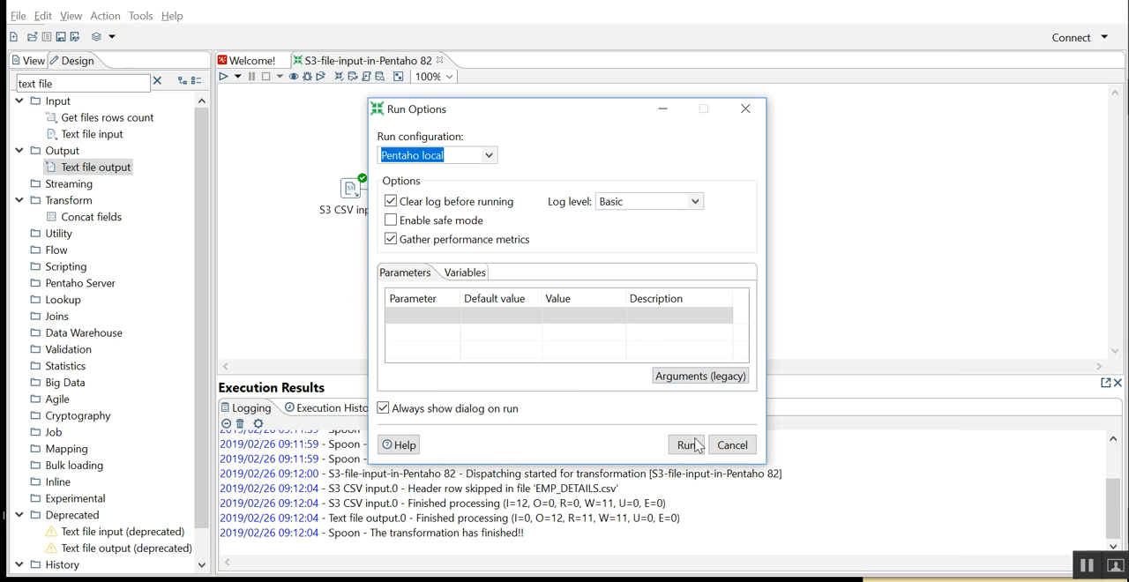
{"action": "left_click", "coordinate": [686, 445]}
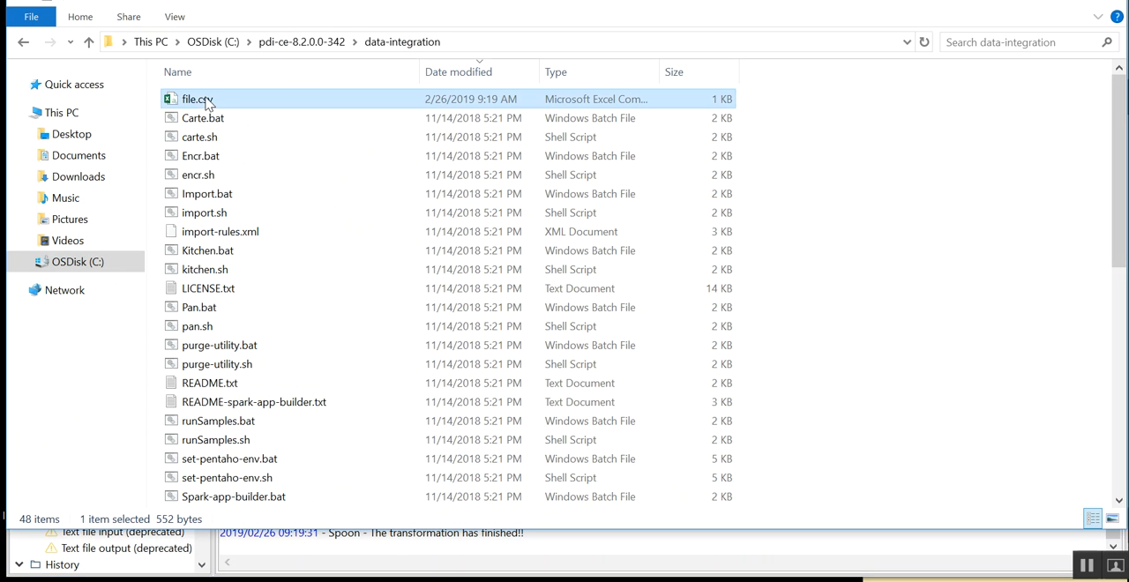
{"action": "mouse_move", "coordinate": [902, 77]}
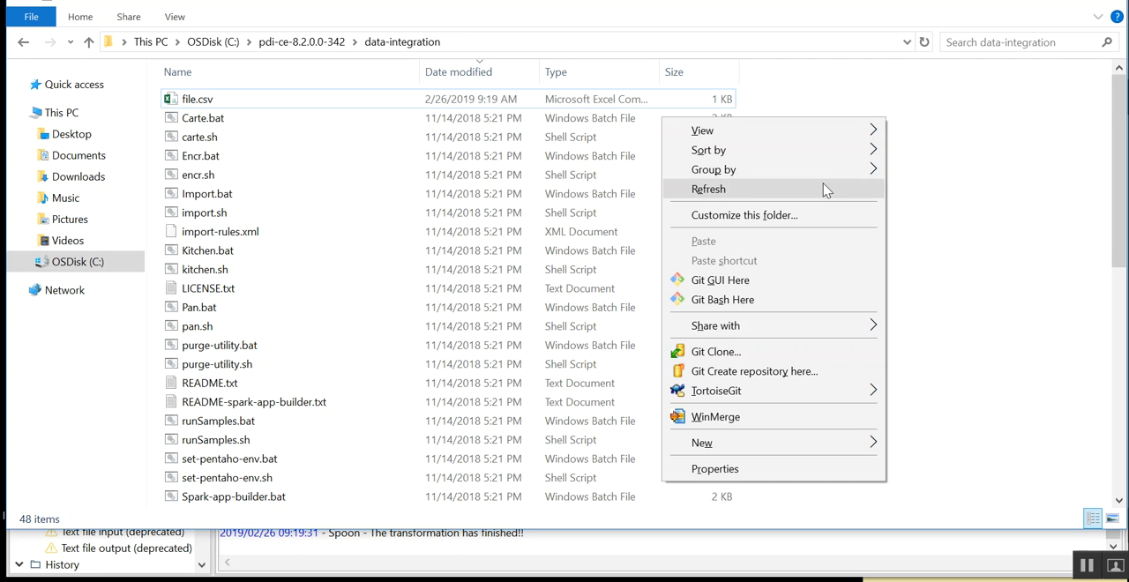
Refresh the folder, view file.csv's comma-separated rows in Notepad++, then close it
{"action": "left_click", "coordinate": [198, 99]}
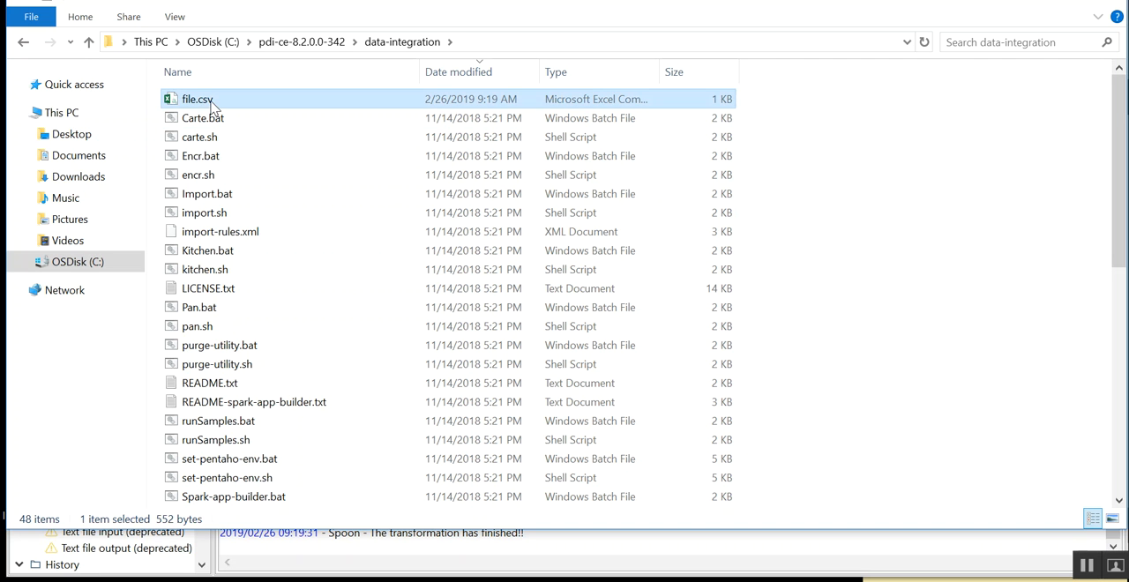
{"action": "right_click", "coordinate": [197, 99]}
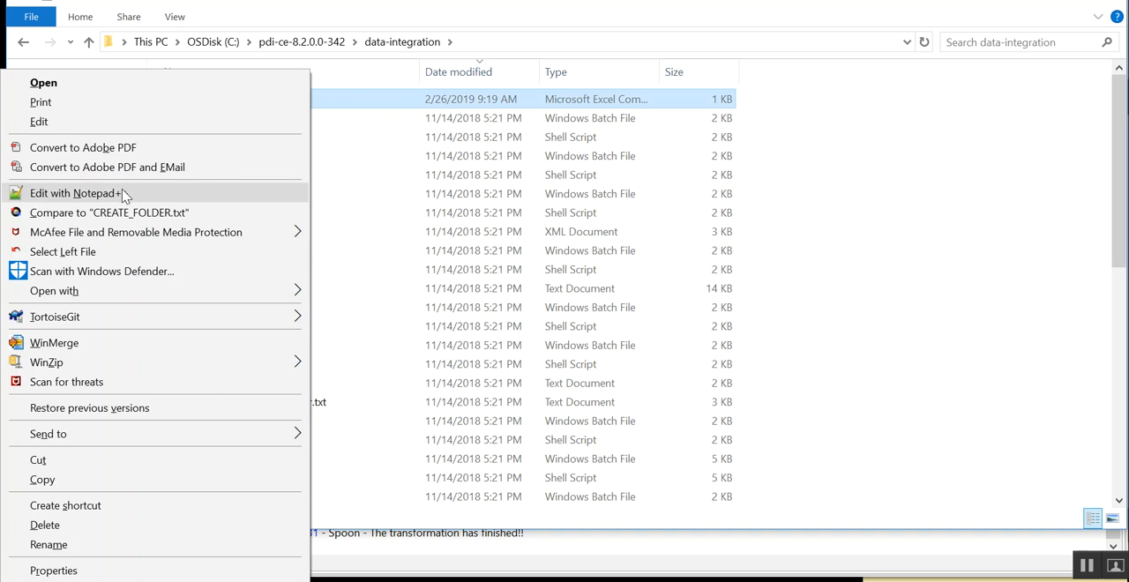
{"action": "left_click", "coordinate": [75, 193]}
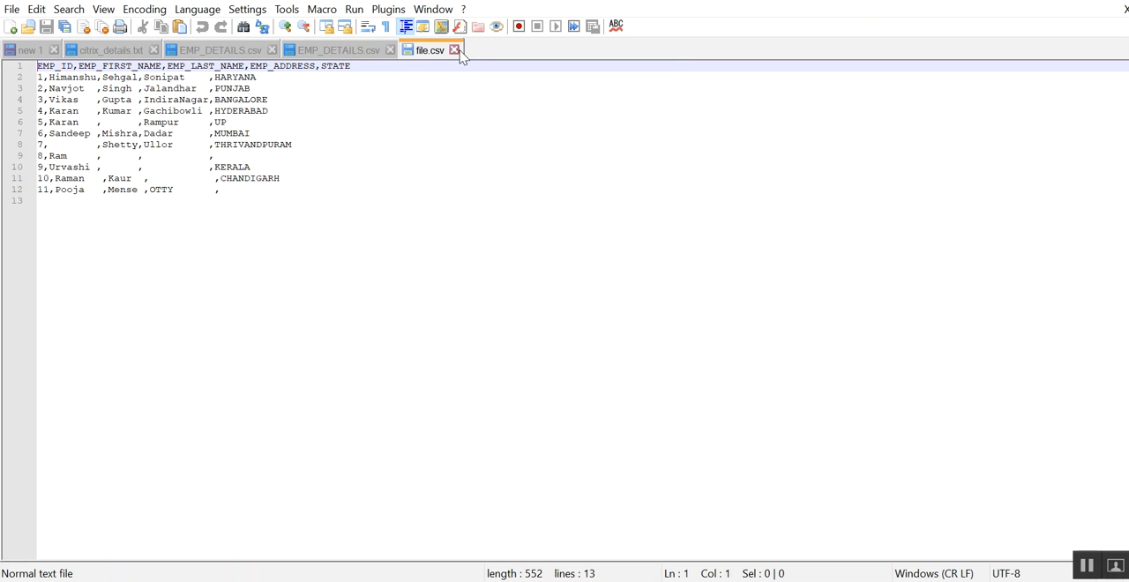
{"action": "left_click", "coordinate": [455, 50]}
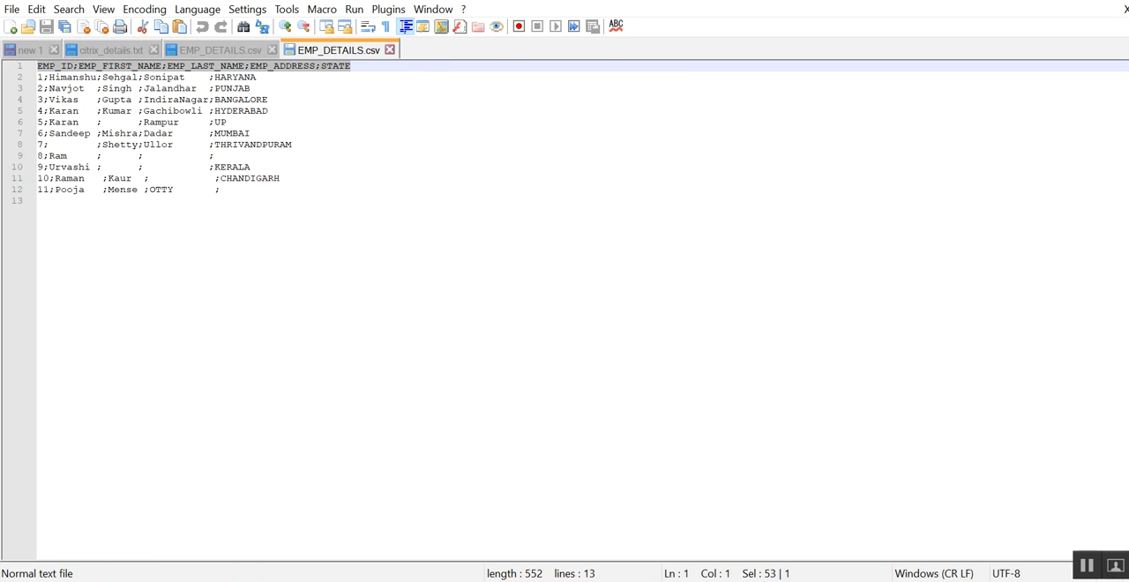